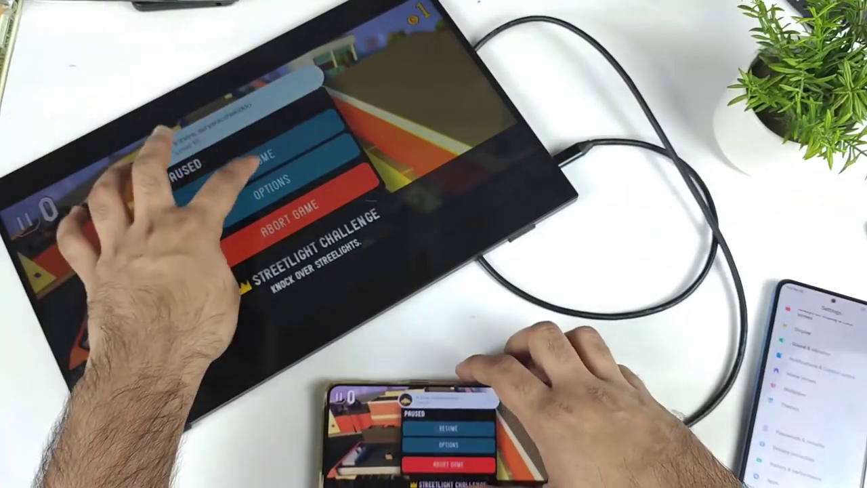
left_click(271, 157)
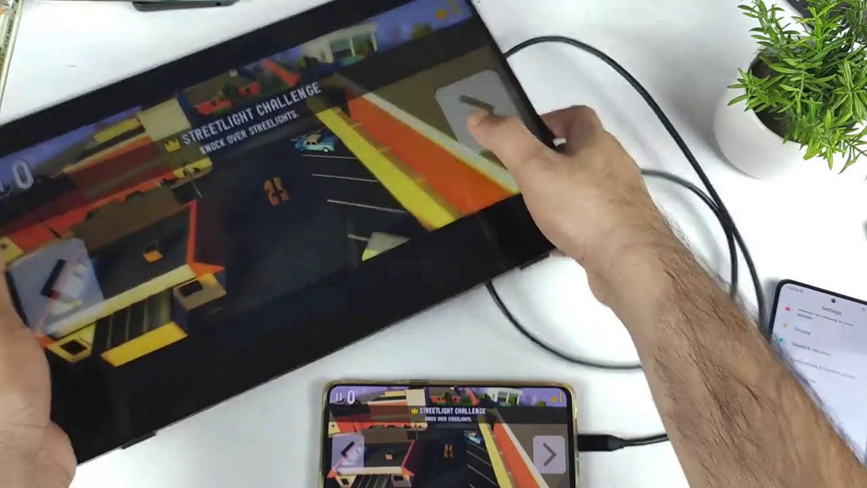